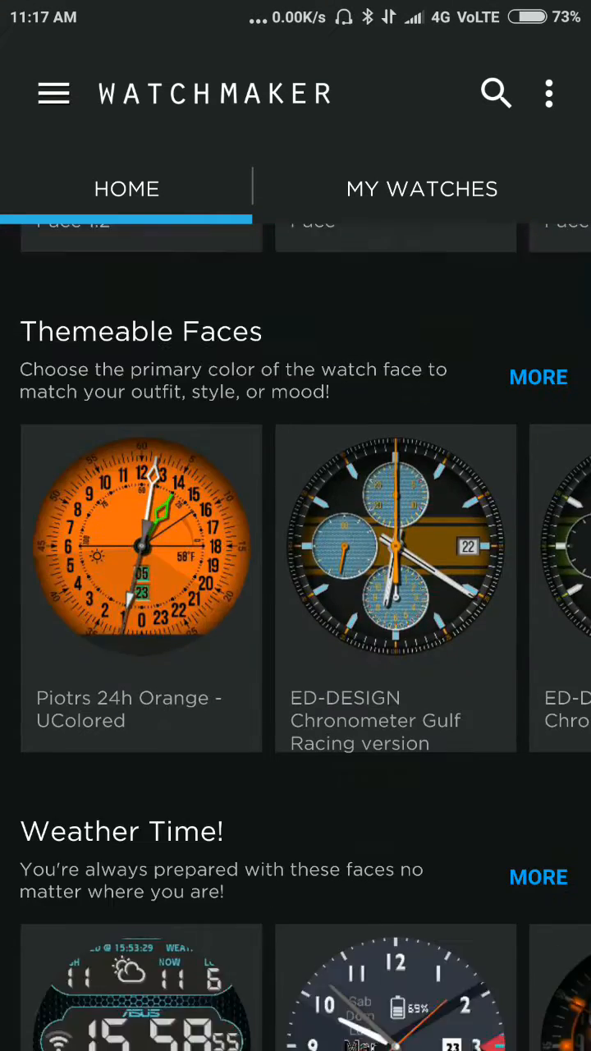
Scroll the Home tab down to the Military section showing the Carbon face
{"action": "scroll", "scroll_direction": "up", "scroll_amount": 3}
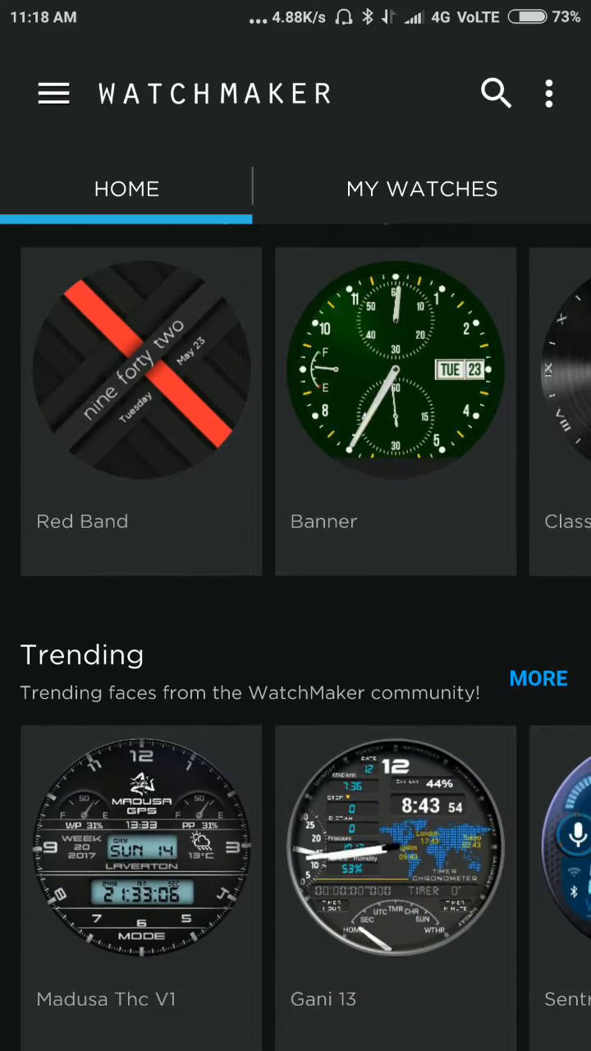
{"action": "scroll", "scroll_direction": "down", "scroll_amount": 3}
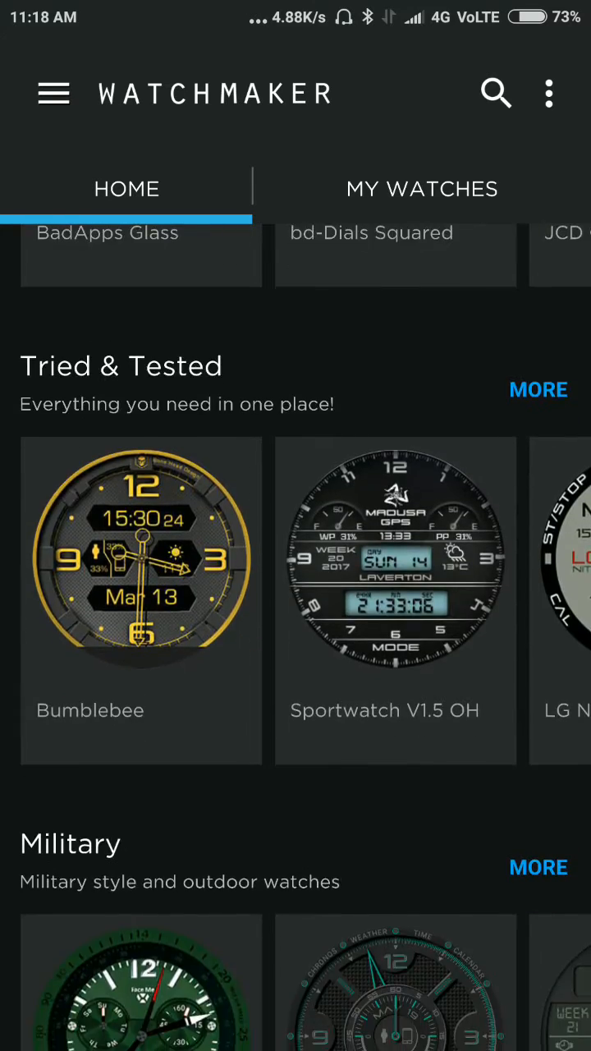
{"action": "scroll", "scroll_direction": "down", "scroll_amount": 3}
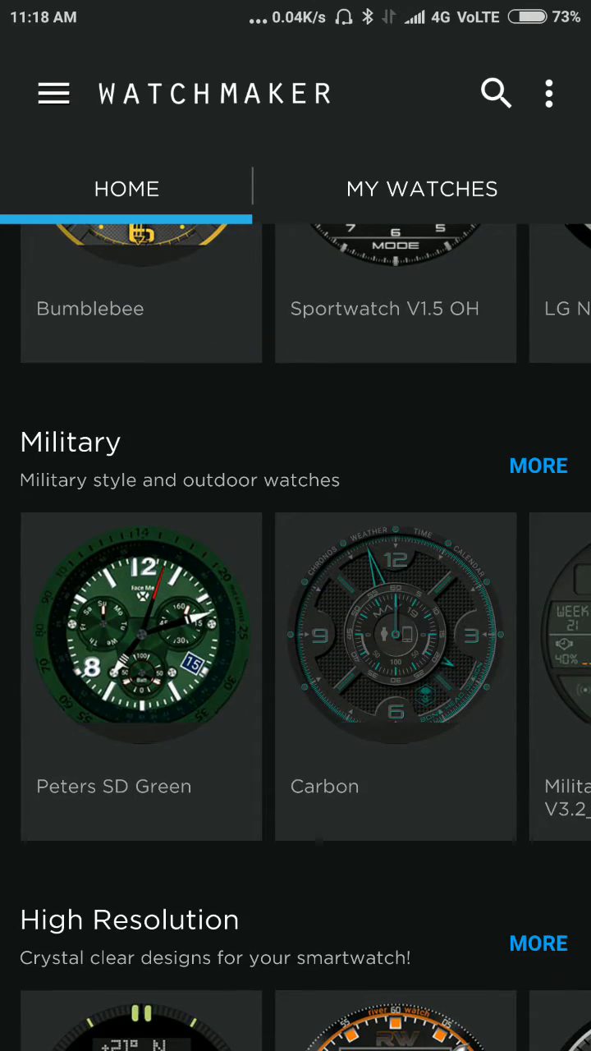
Open the Carbon face and send it to the watch, getting 'Can't connect to watch'
{"action": "left_click", "coordinate": [395, 632]}
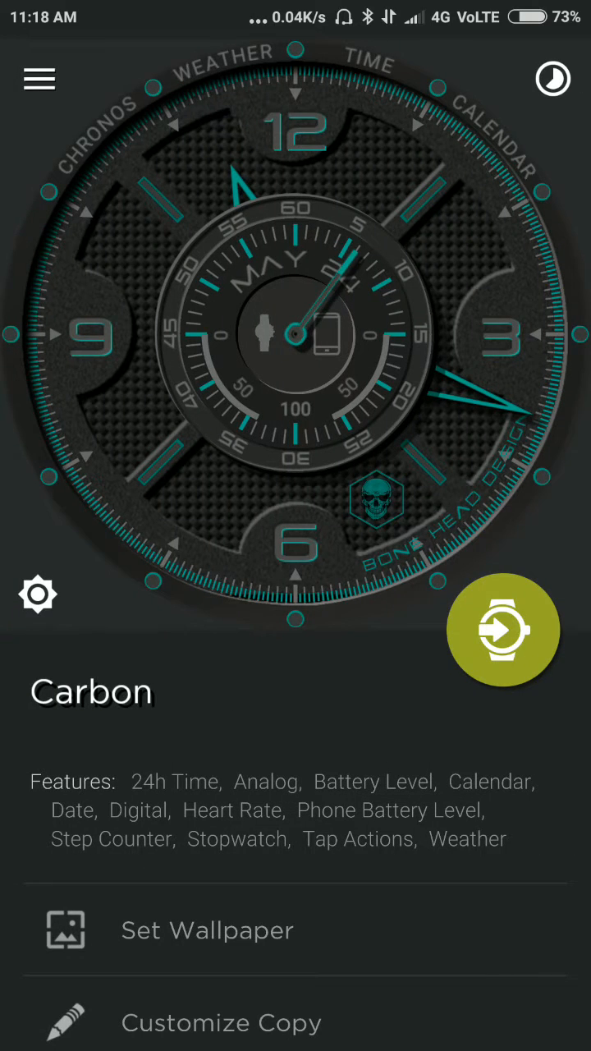
{"action": "left_click", "coordinate": [503, 629]}
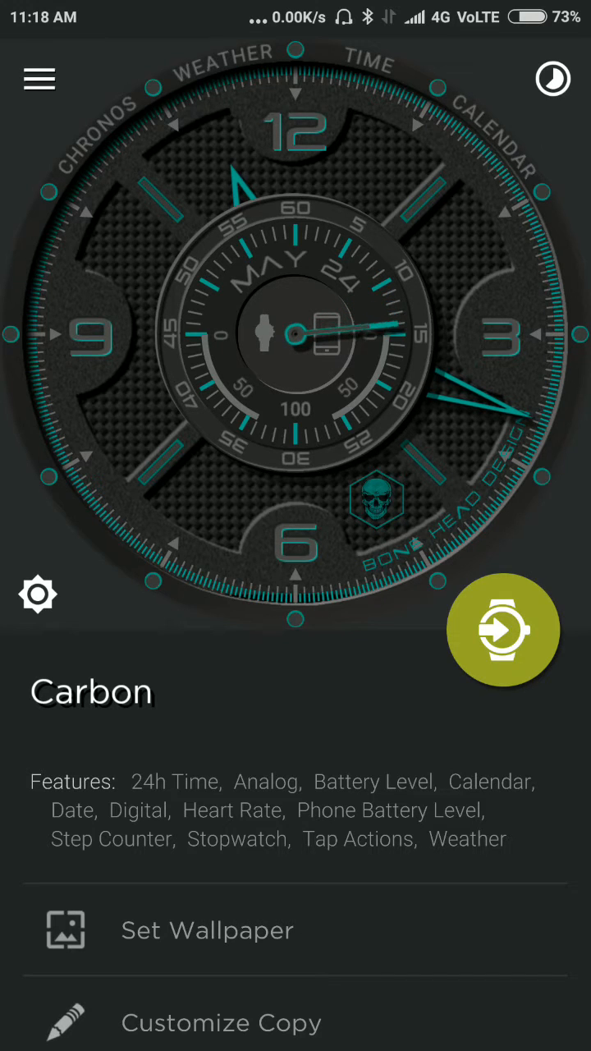
{"action": "left_click", "coordinate": [504, 629]}
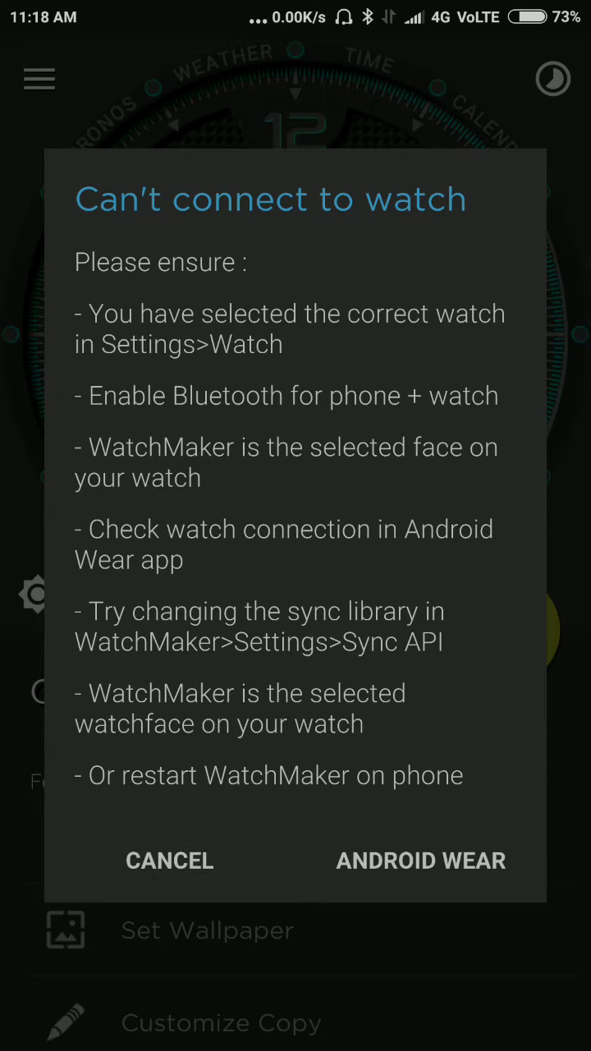
Dismiss the warning, clear recent apps, and launch Android Wear from the LG Urbane folder
{"action": "left_click", "coordinate": [169, 860]}
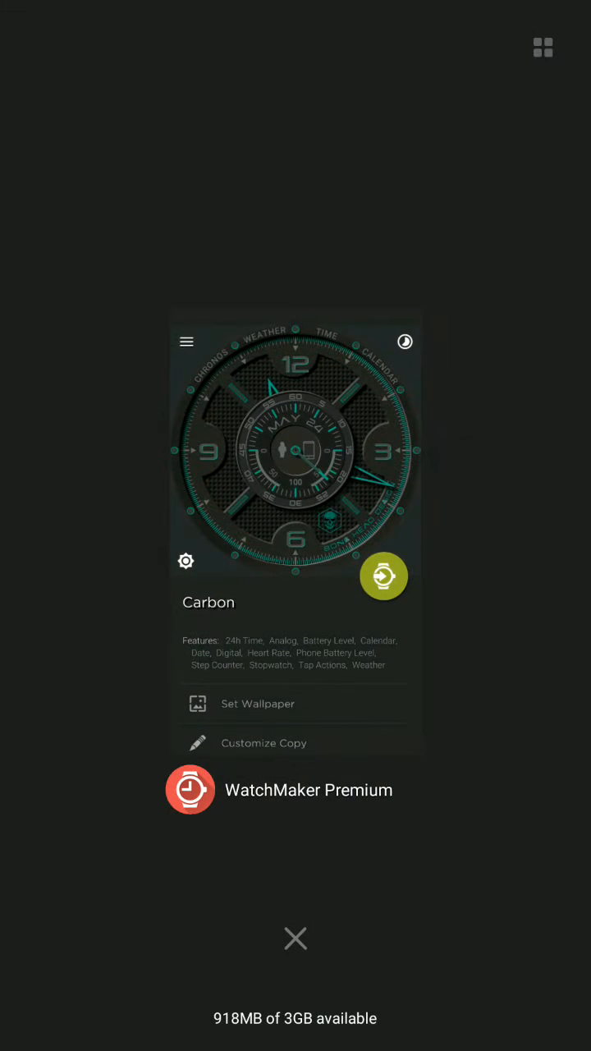
{"action": "left_click", "coordinate": [295, 939]}
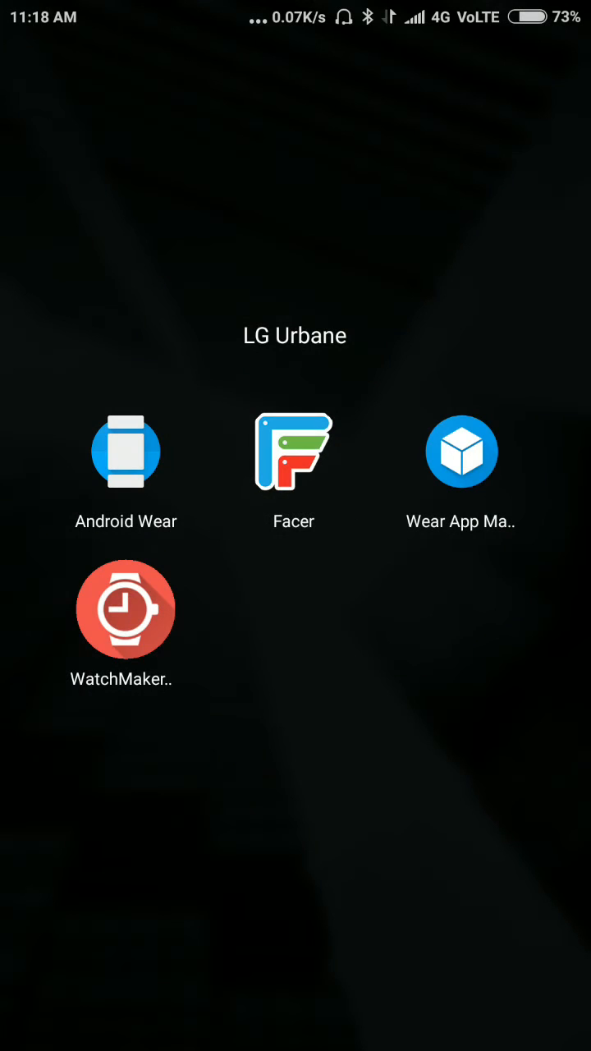
{"action": "left_click", "coordinate": [125, 450]}
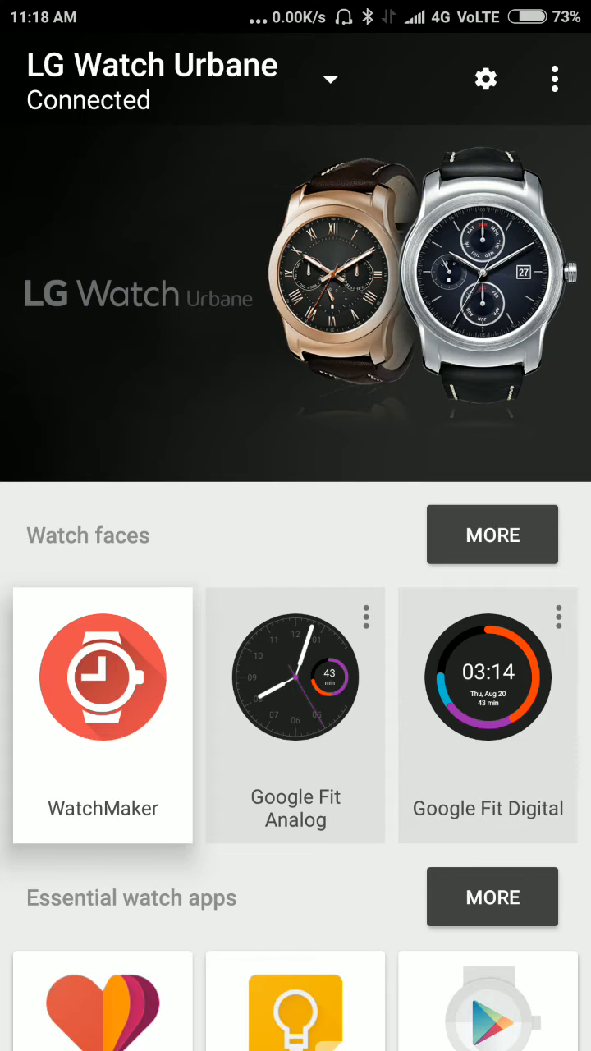
Choose WatchMaker Premium from the full watch-face list for the LG Watch Urbane
{"action": "left_click", "coordinate": [491, 534]}
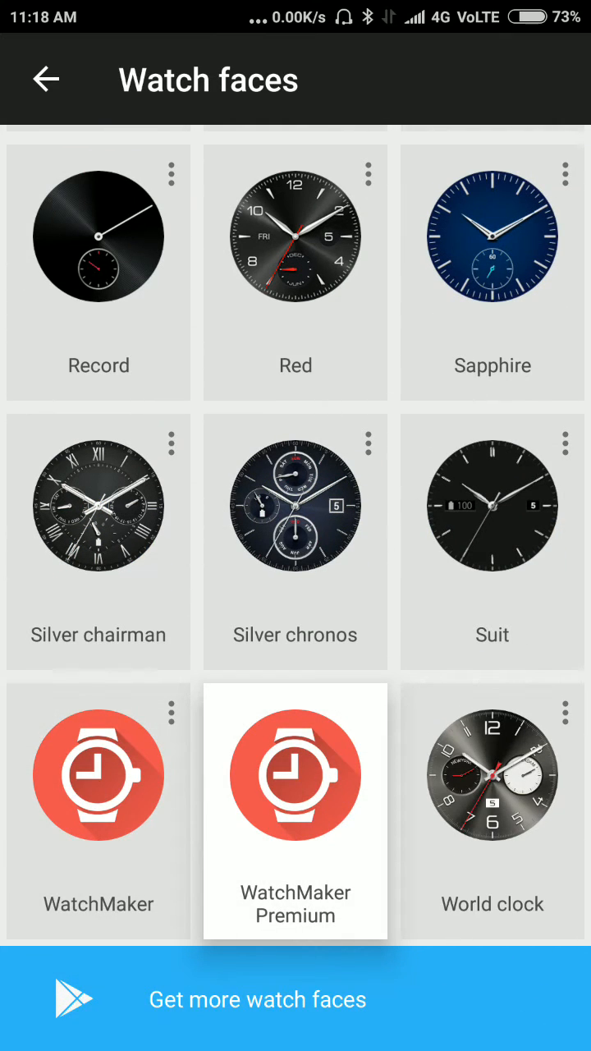
{"action": "left_click", "coordinate": [46, 79]}
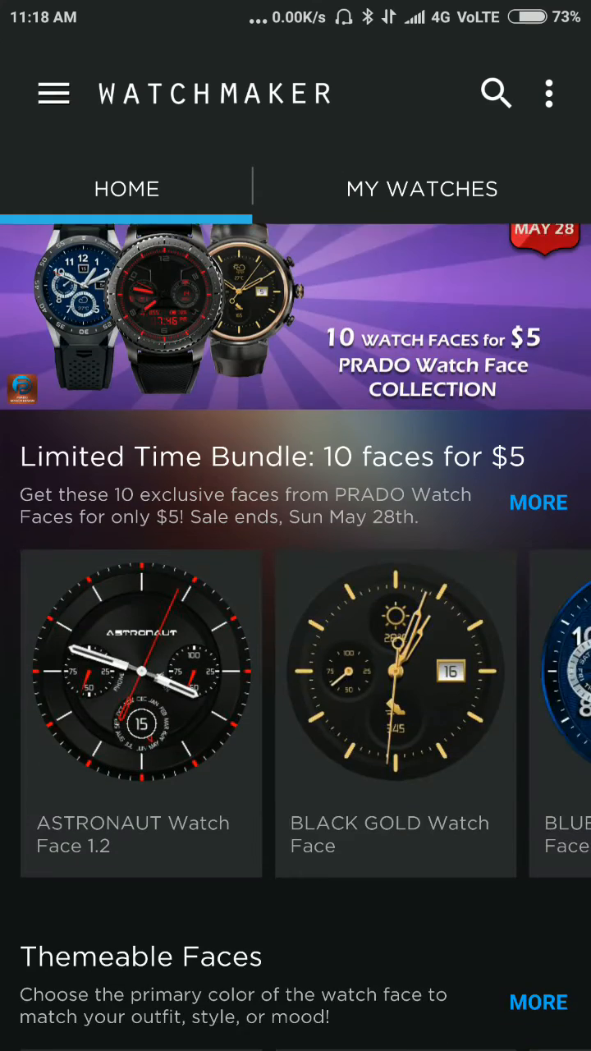
Scroll to Military, open Carbon, and send it to the LG Watch Urbane
{"action": "scroll", "scroll_direction": "down", "scroll_amount": 3}
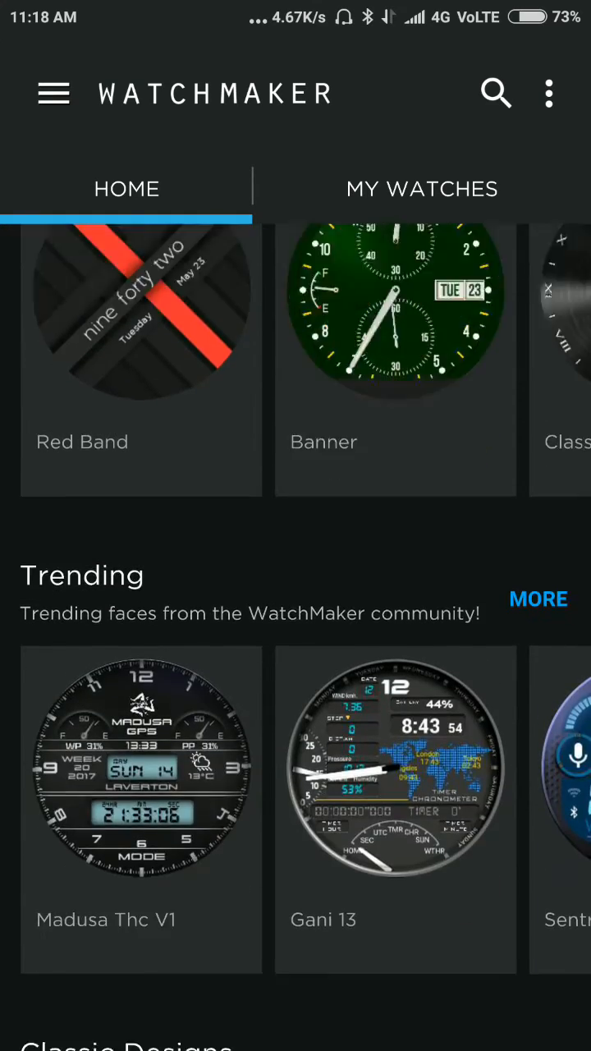
{"action": "scroll", "scroll_direction": "down", "scroll_amount": 3}
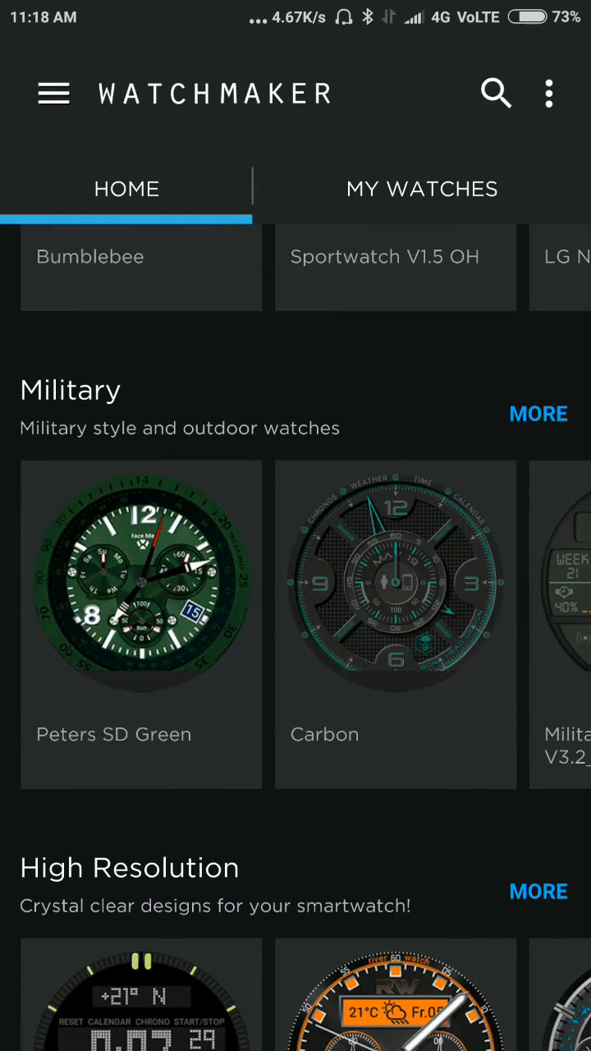
{"action": "left_click", "coordinate": [395, 579]}
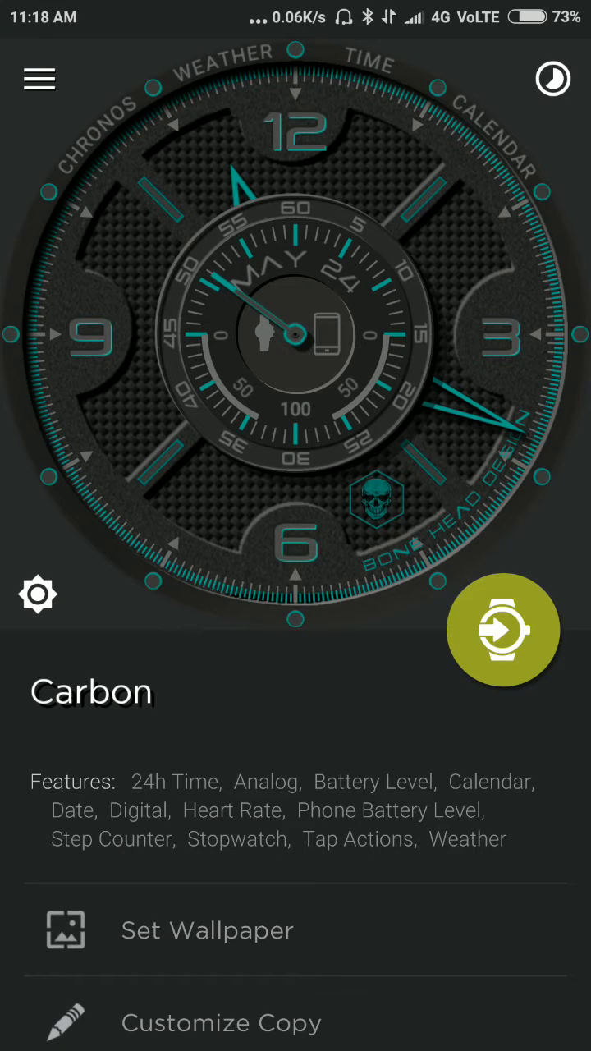
{"action": "left_click", "coordinate": [503, 630]}
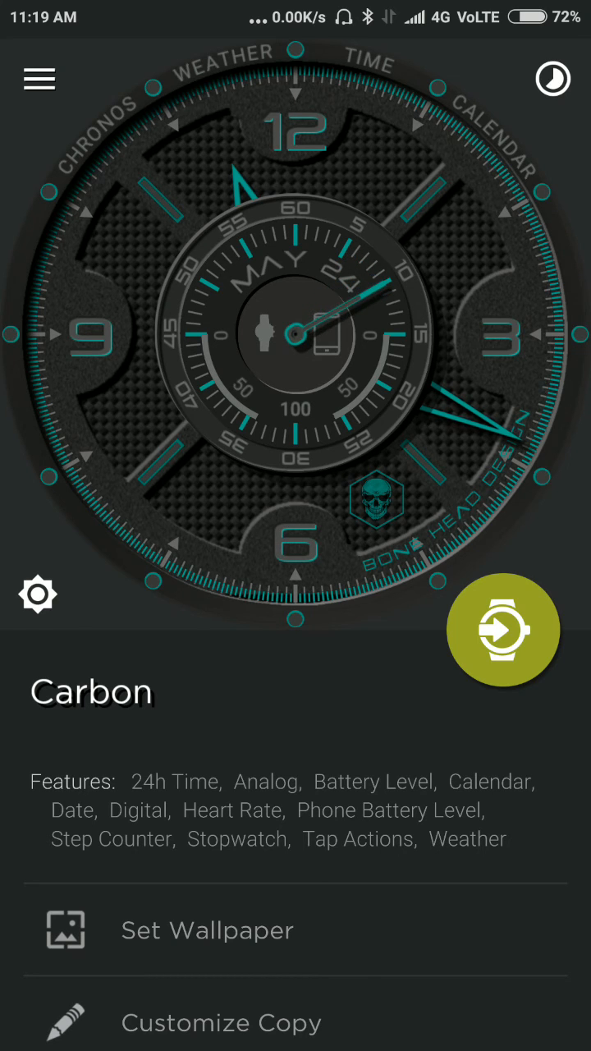
{"action": "scroll", "scroll_direction": "down", "scroll_amount": 3}
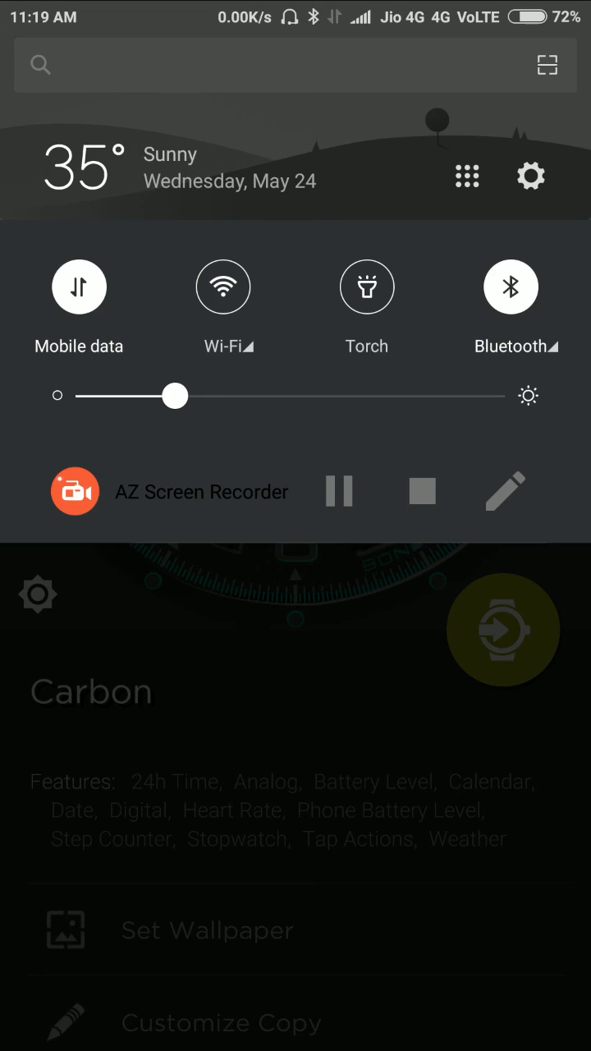